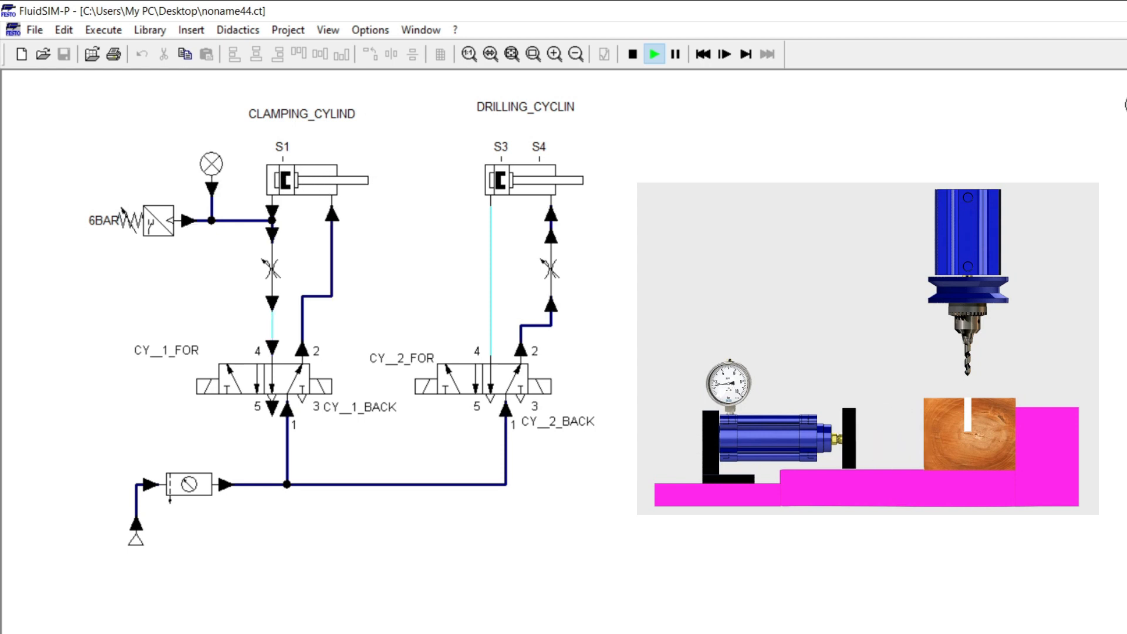
Step: Let the drilling cycle run to completion: drill retracts, clamp releases, block ejects
click(652, 54)
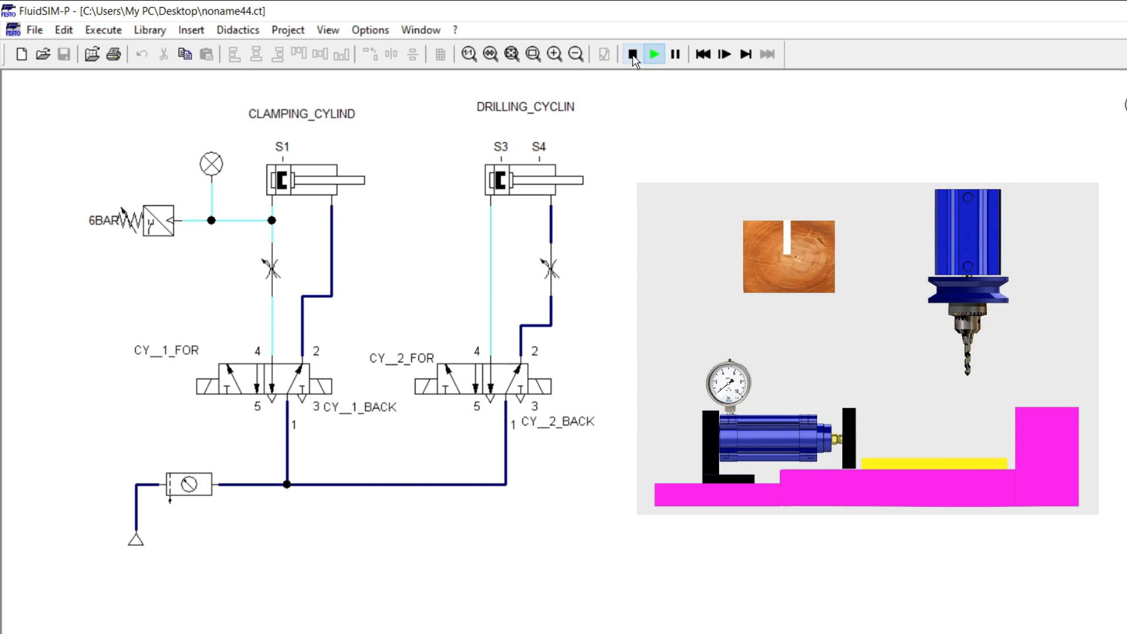
click(630, 54)
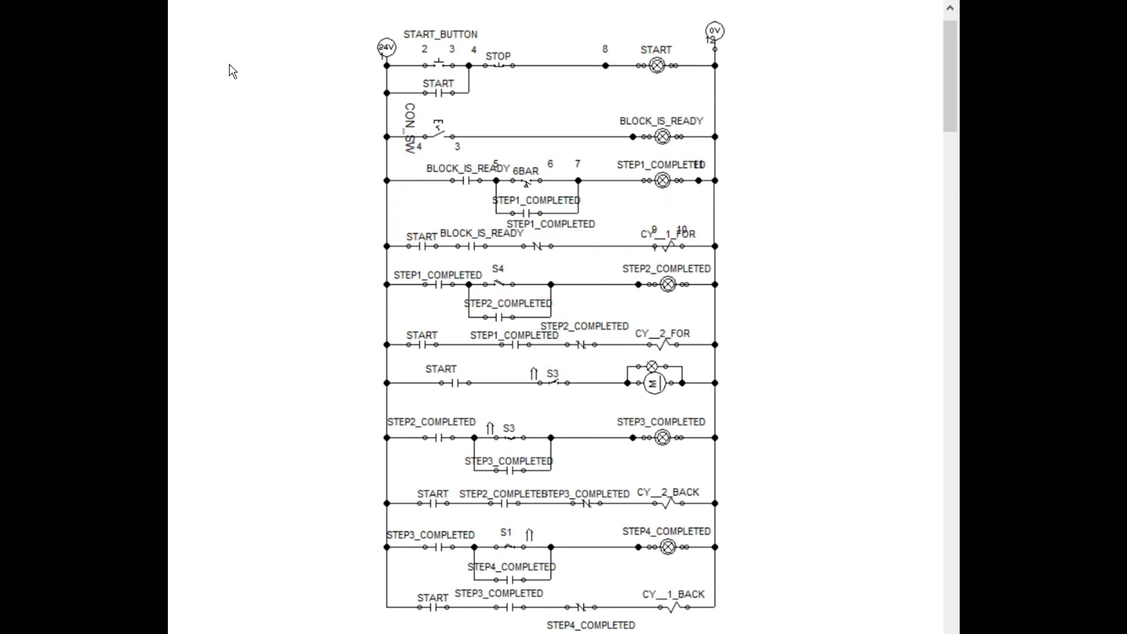
Step: Start the simulation and actuate START_BUTTON to launch a new drilling cycle
click(539, 44)
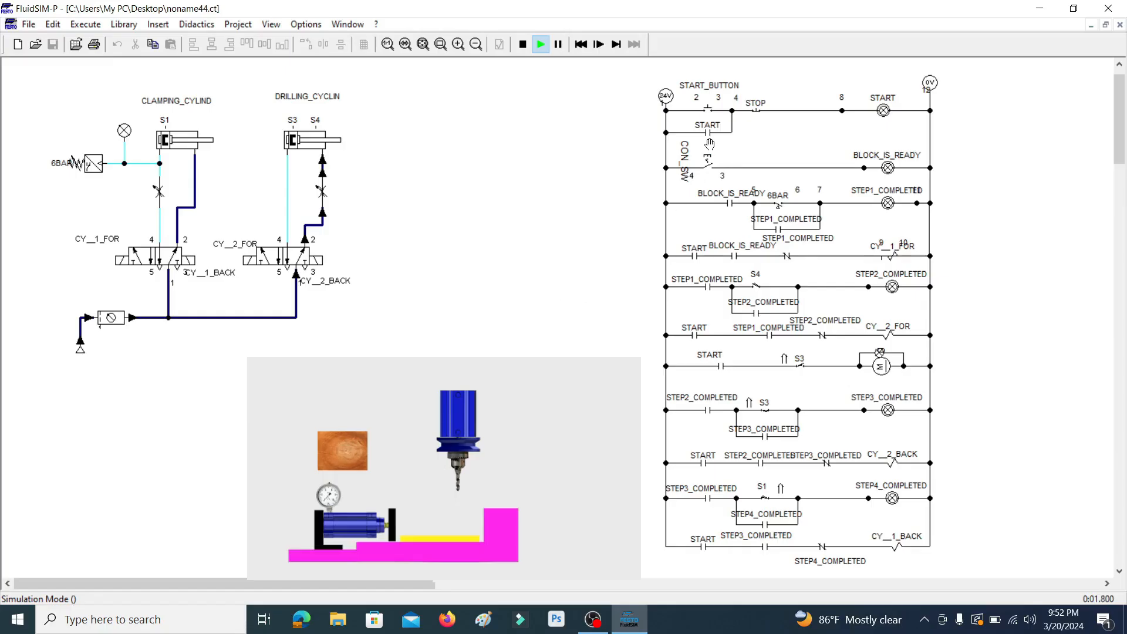
click(711, 103)
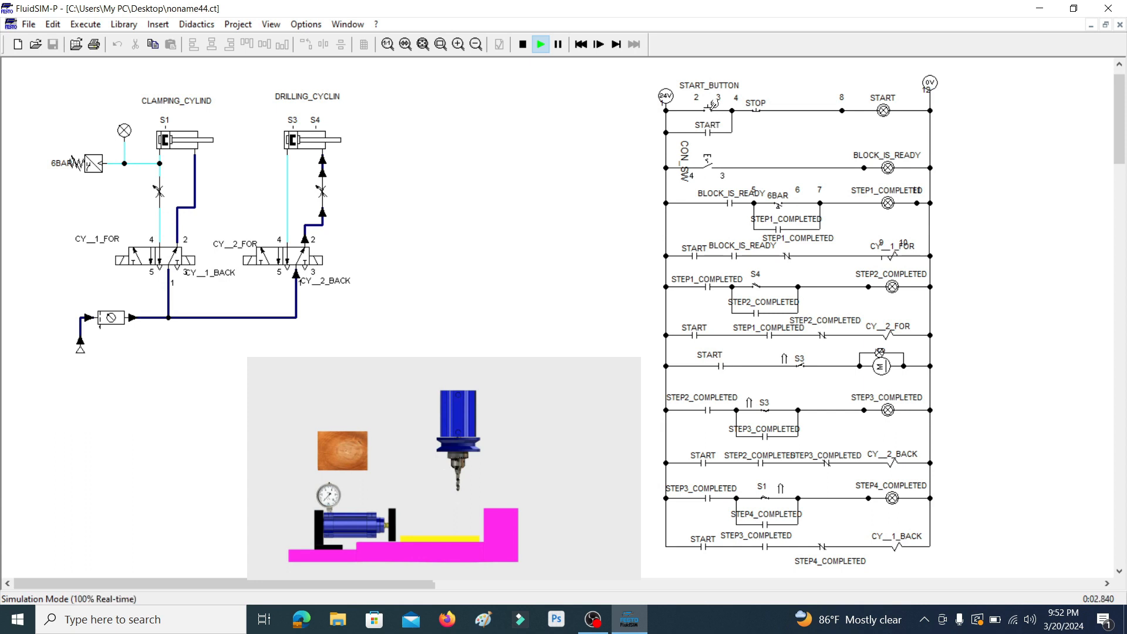